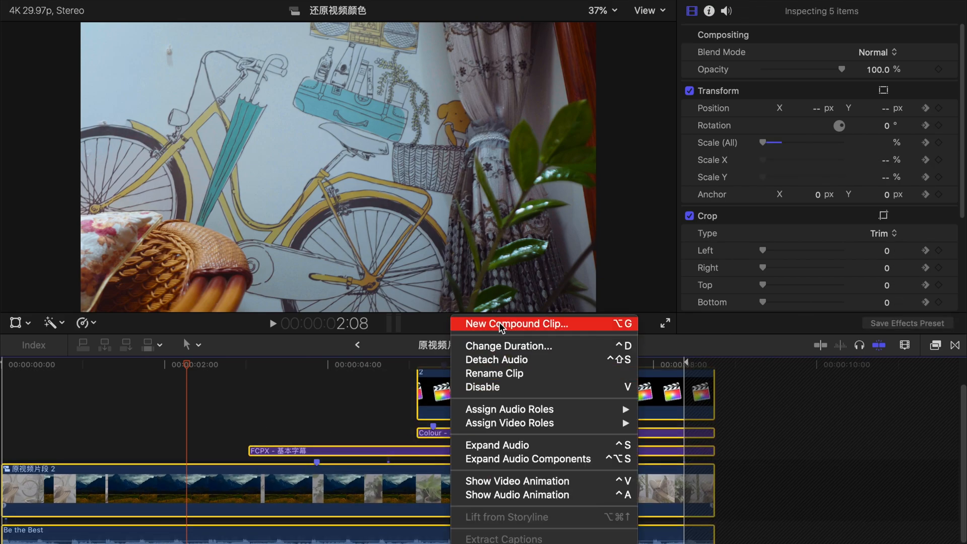
Group the selected clips into a new compound clip, dismissing the naming prompt
click(516, 323)
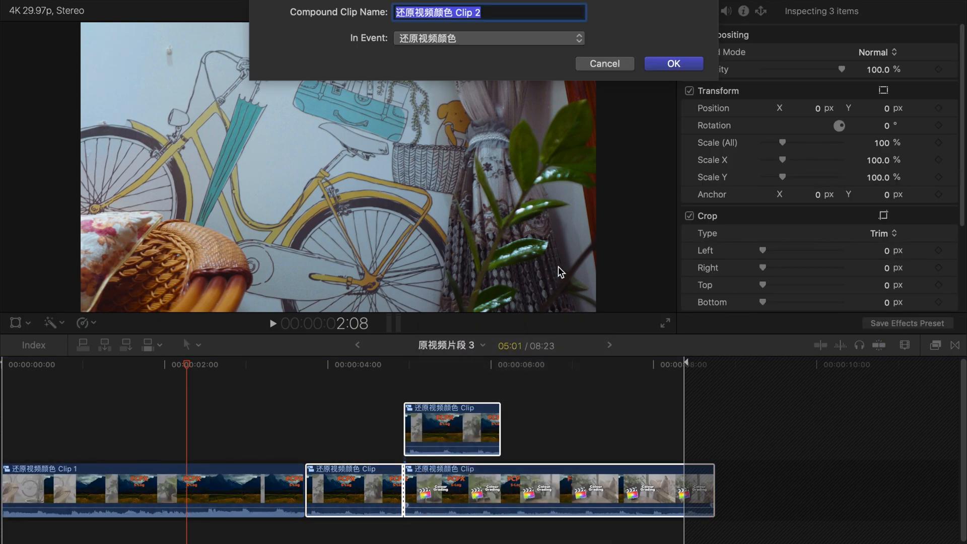
click(673, 62)
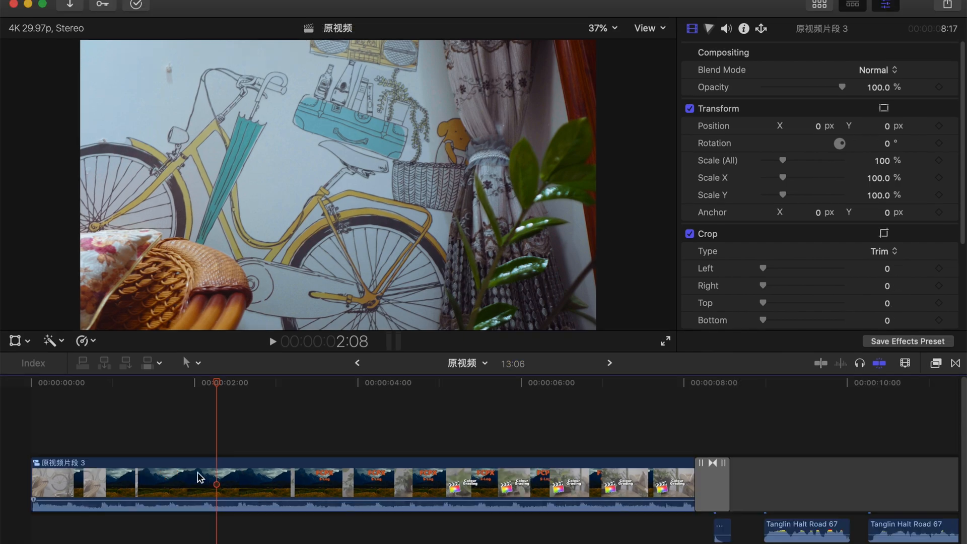
Select the 还原视频颜色 event and scroll through its 17 clips to the Projects list
click(309, 483)
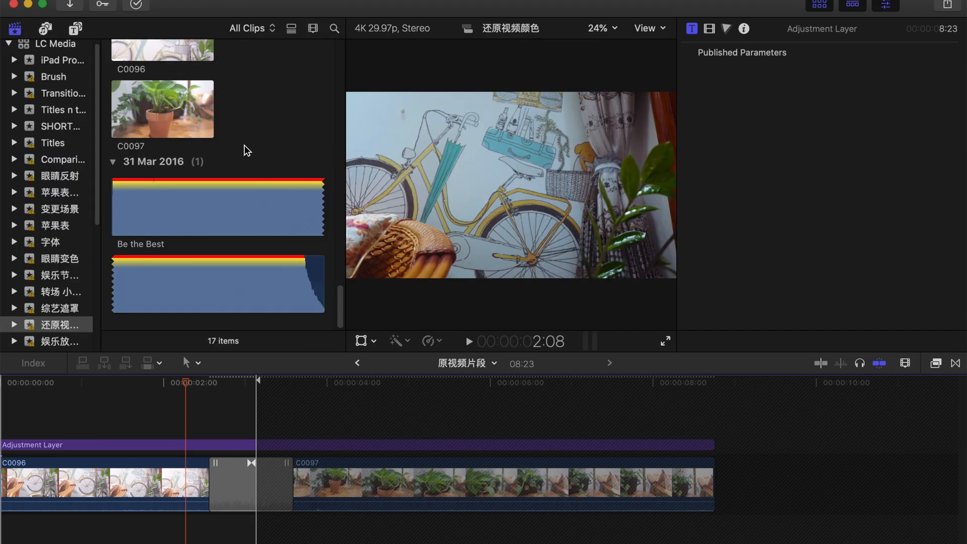
scroll(down, 3)
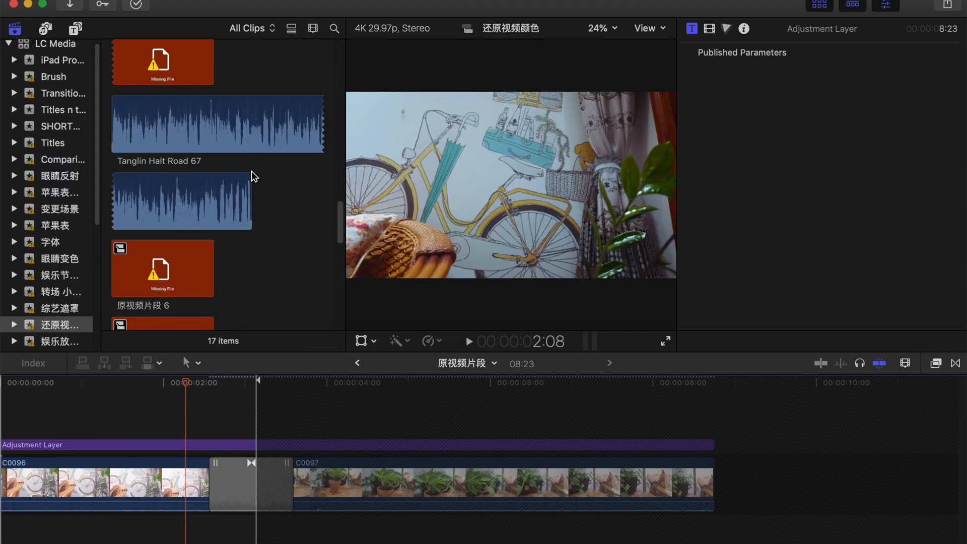
scroll(down, 3)
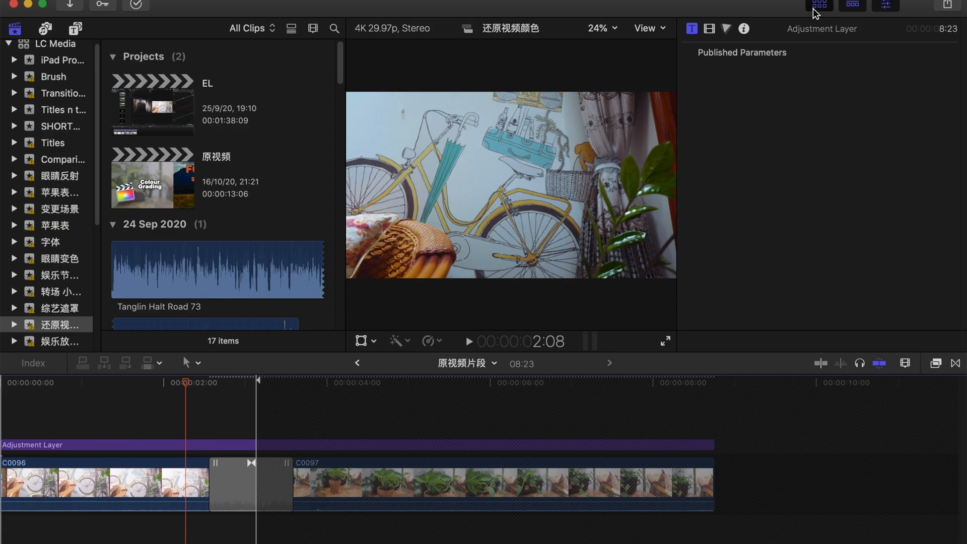
Hide the media library, then show it again listing C0097 and the Be the Best audio clip
click(820, 6)
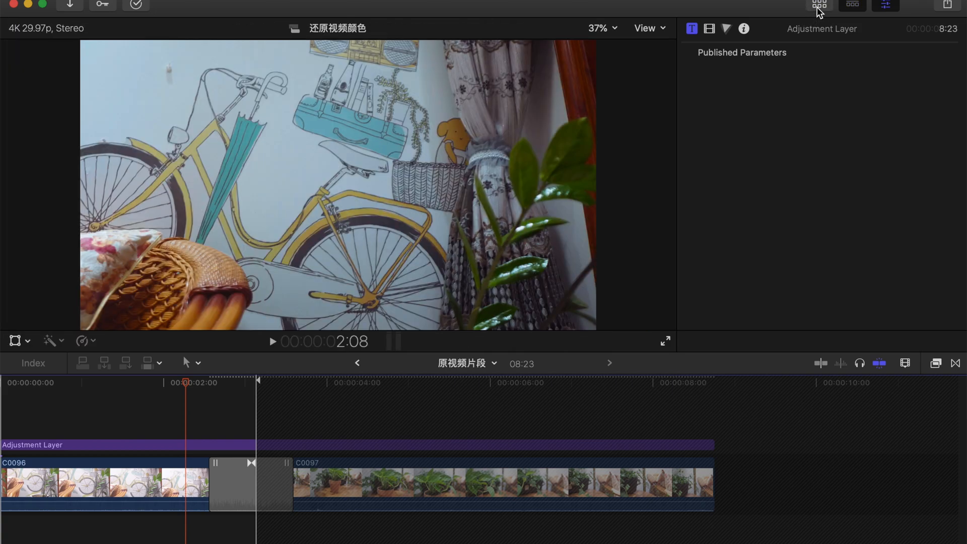
click(820, 6)
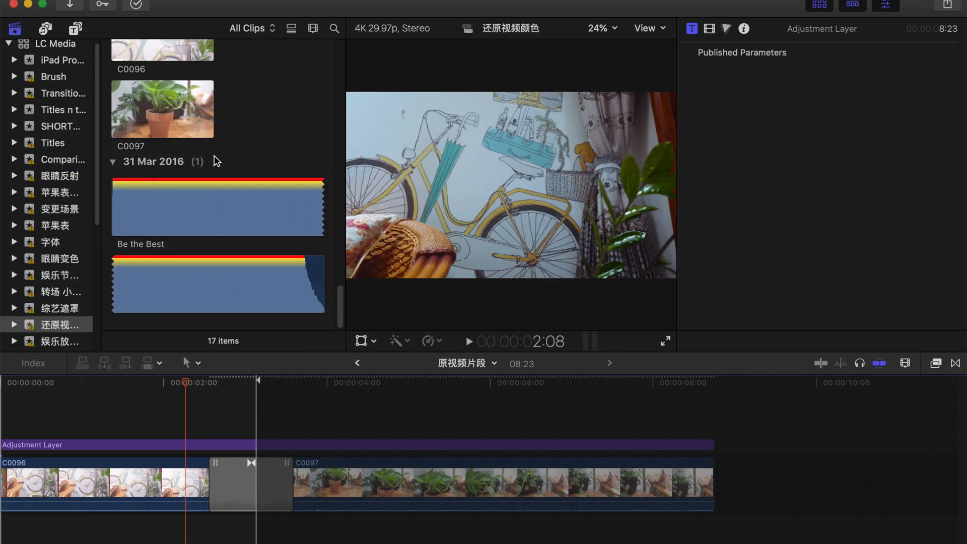
mouse_move(276, 160)
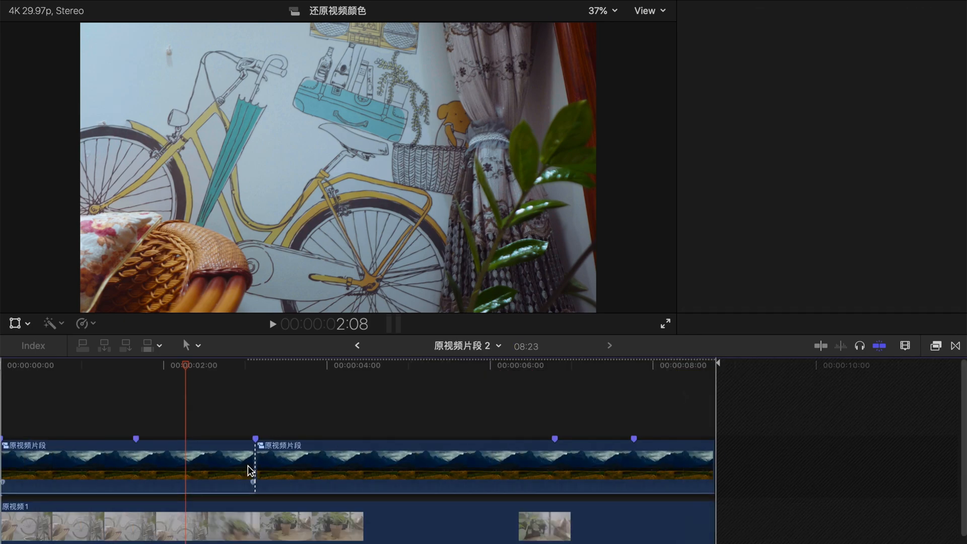
click(195, 469)
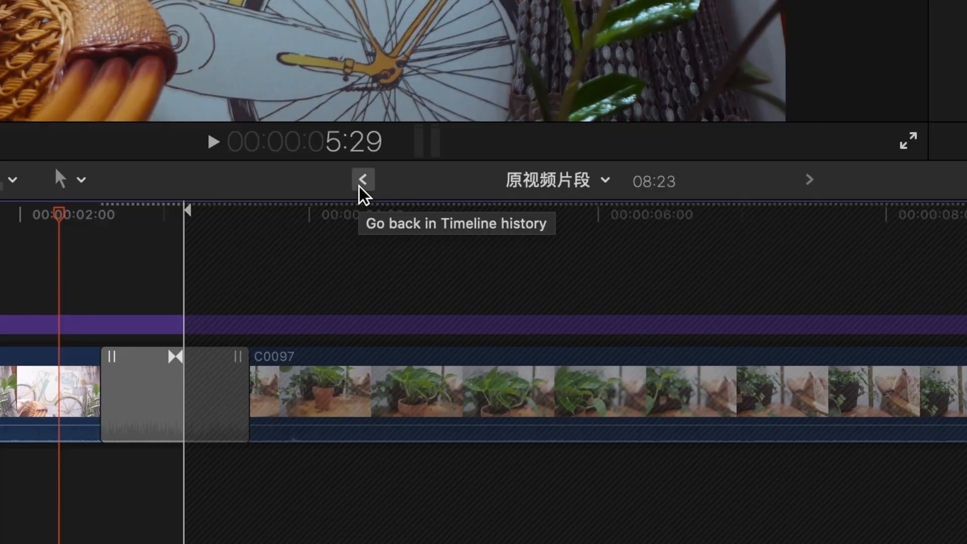
click(363, 180)
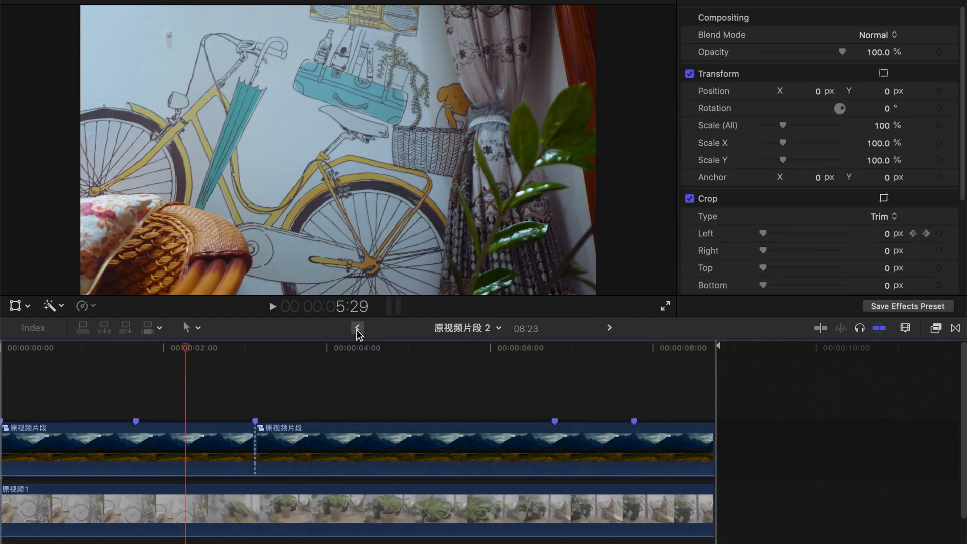
click(467, 328)
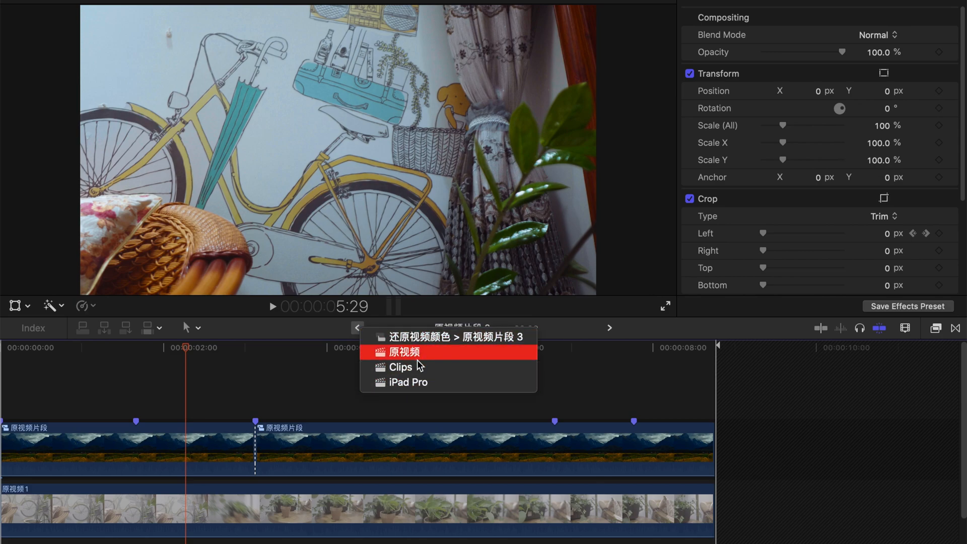
mouse_move(406, 381)
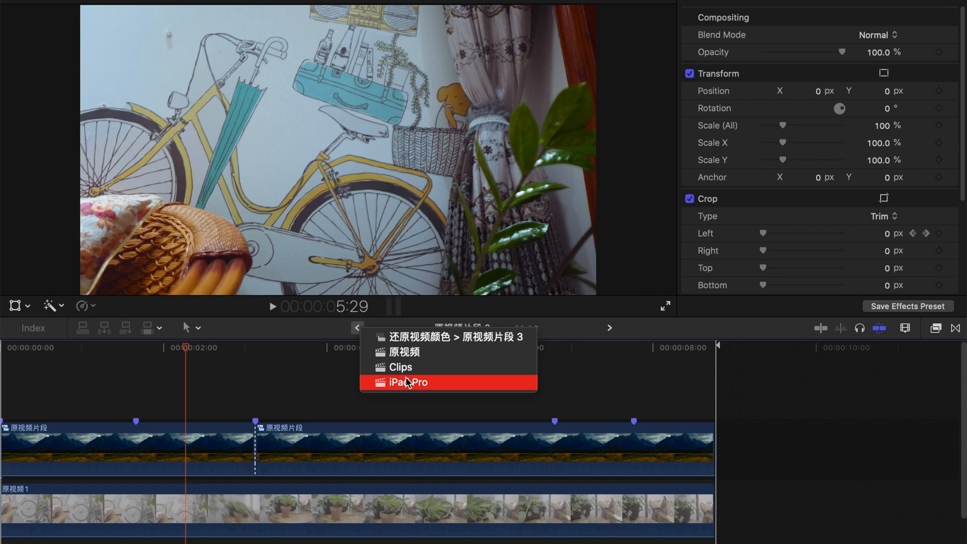
mouse_move(422, 375)
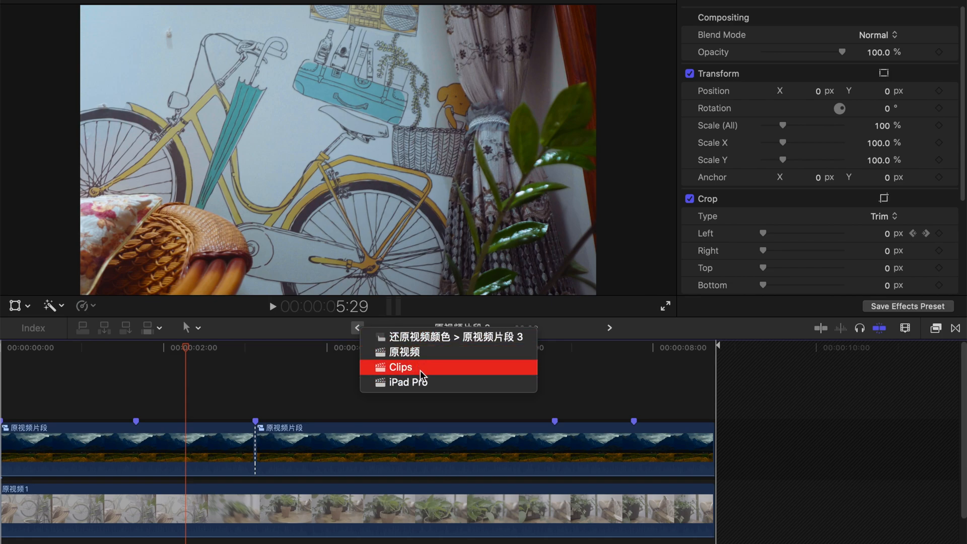
click(400, 367)
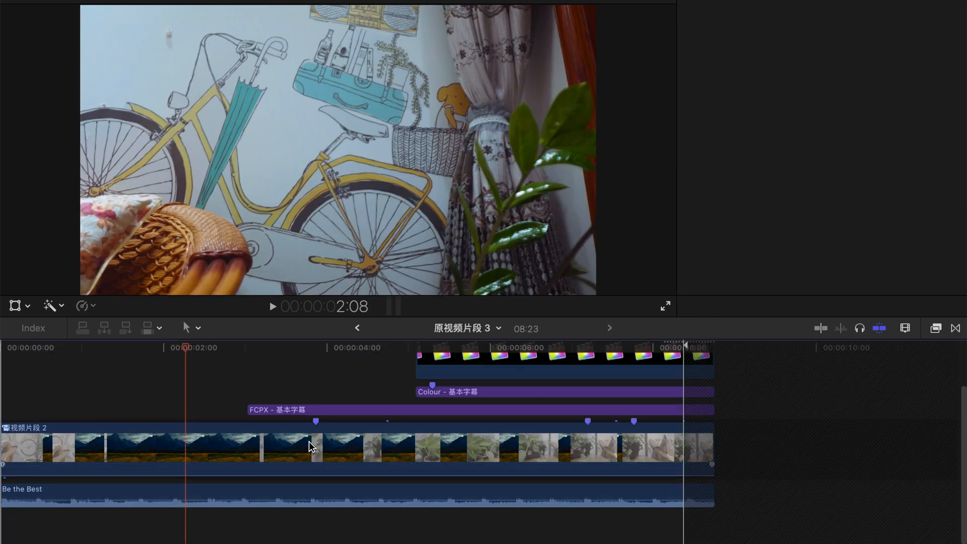
click(357, 328)
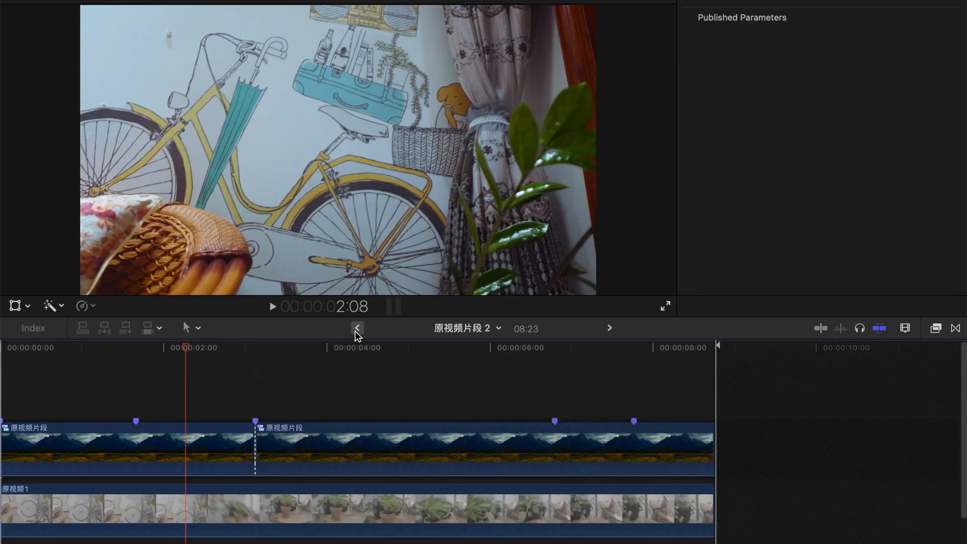